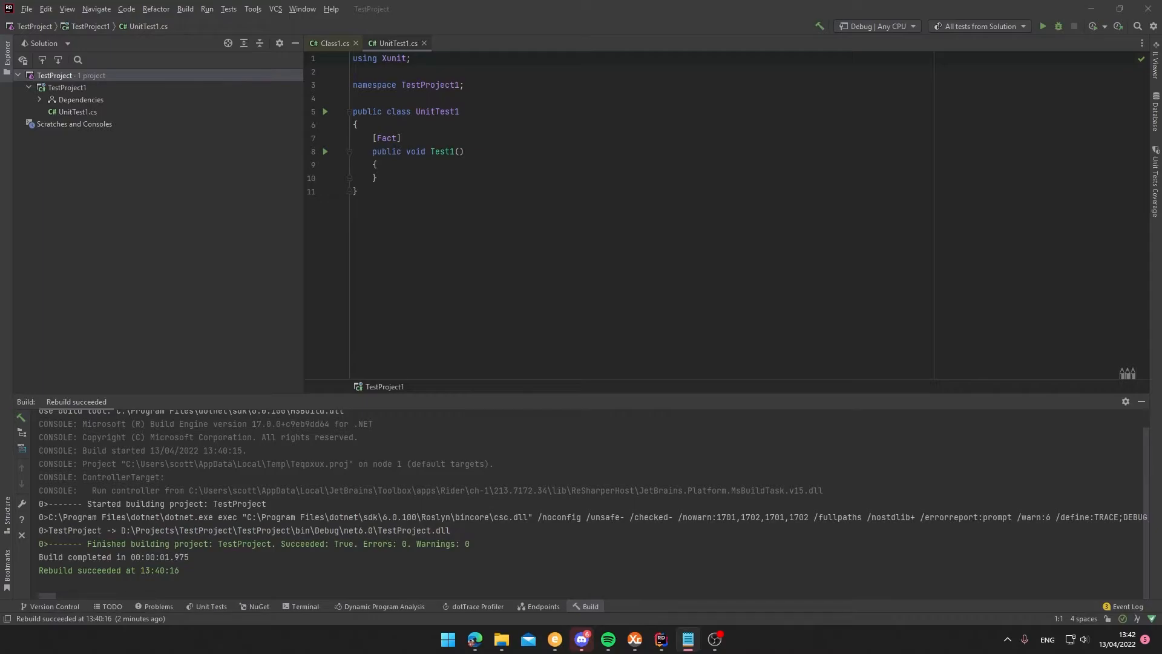
{"action": "mouse_move", "coordinate": [121, 93]}
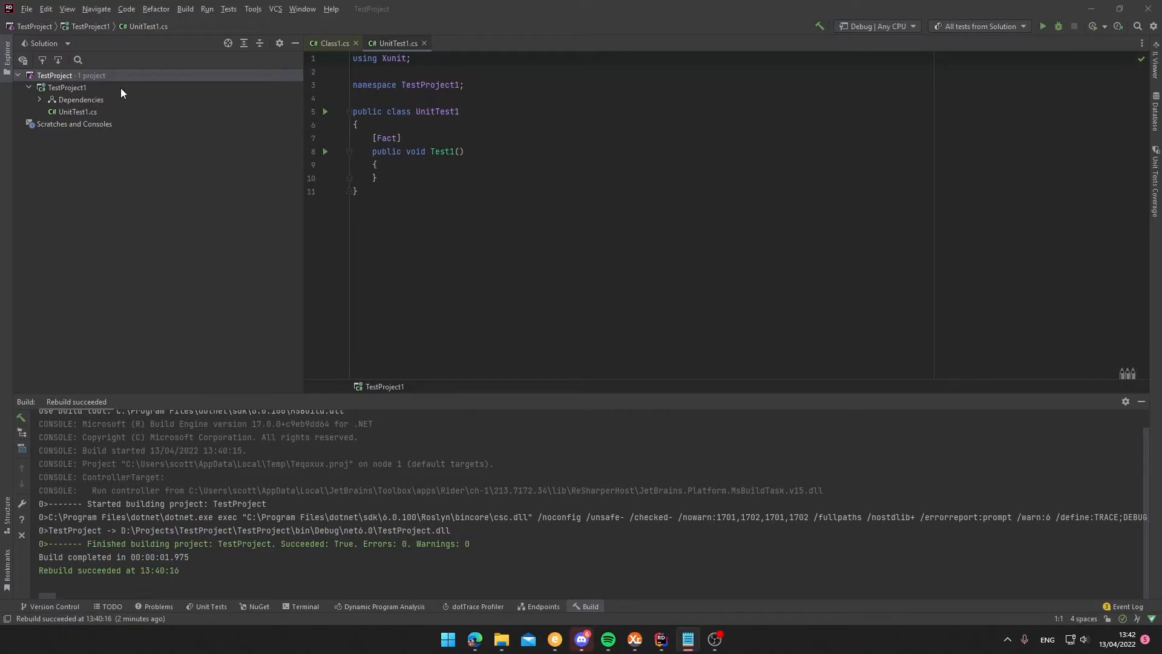
- Select the TestProject1 project in the Solution explorer
{"action": "left_click", "coordinate": [67, 87]}
{"action": "type", "text": "flu"}
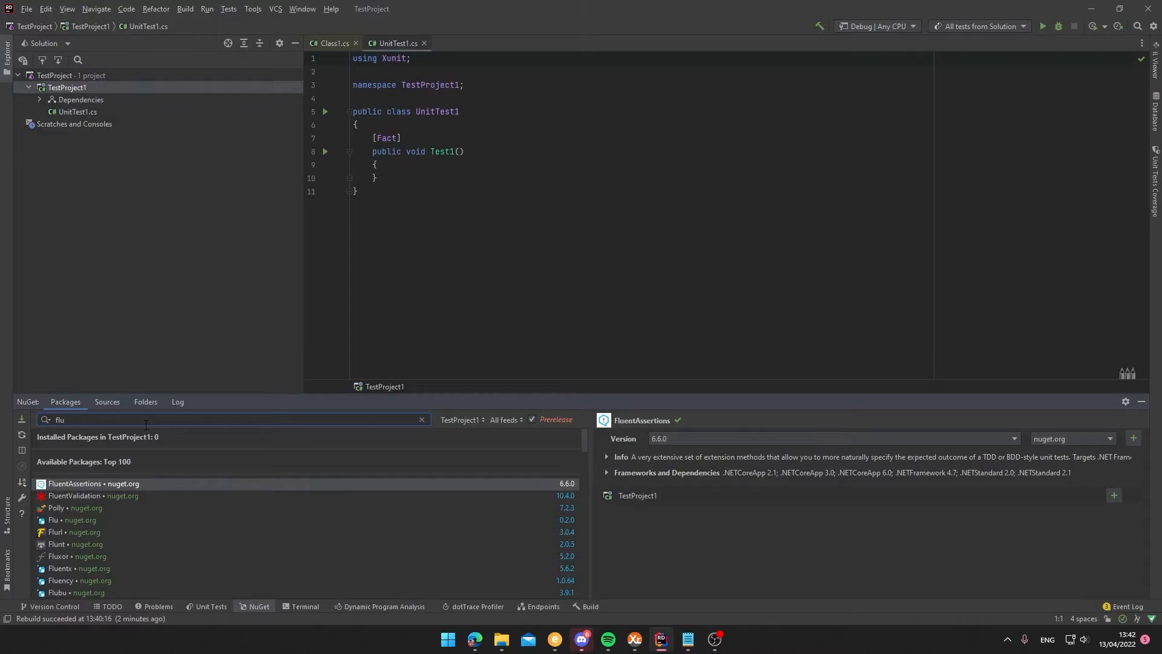
- Search NuGet for 'xuni' and review the installed xunit package's details and version list
{"action": "type", "text": "xuni"}
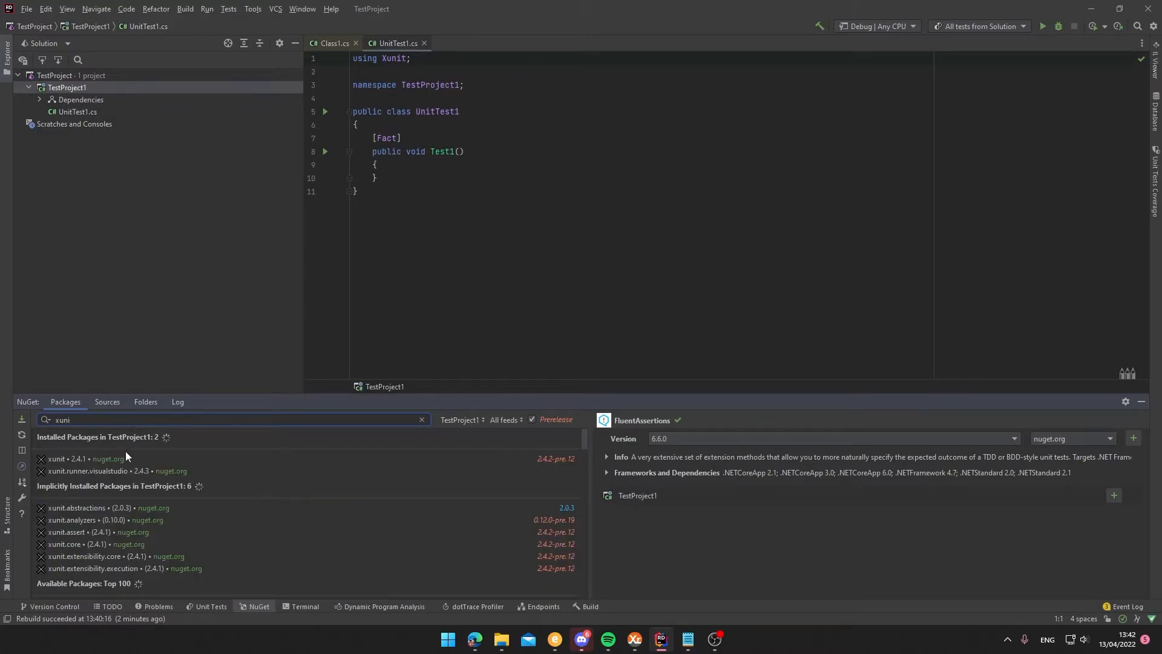
{"action": "left_click", "coordinate": [78, 459]}
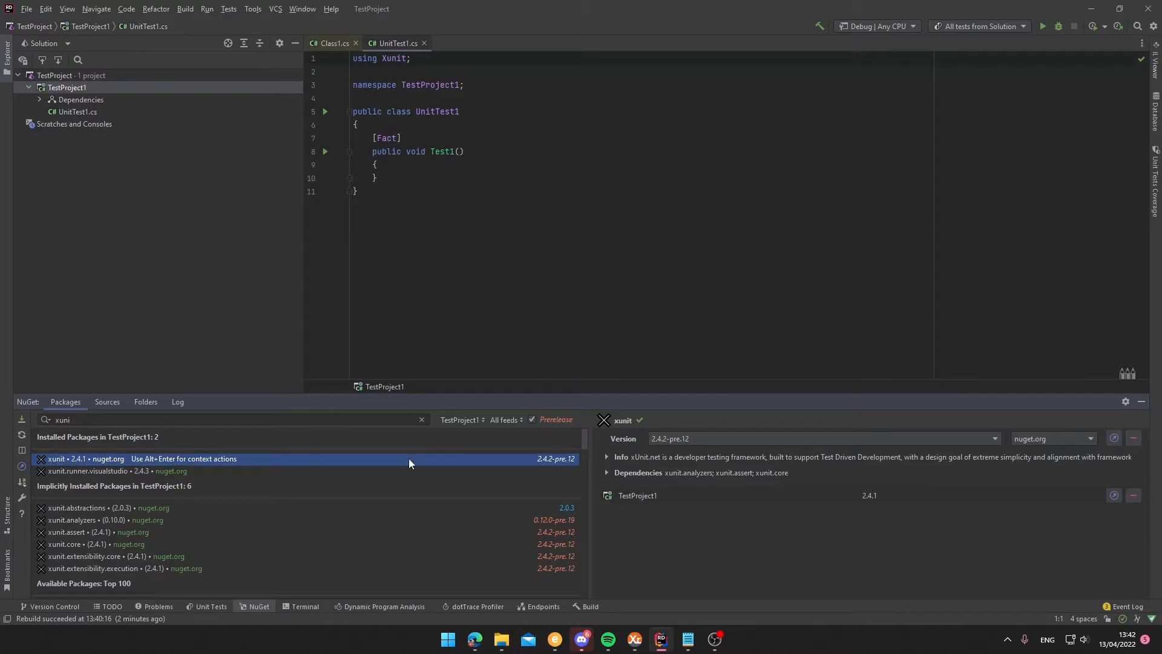
{"action": "left_click", "coordinate": [993, 439]}
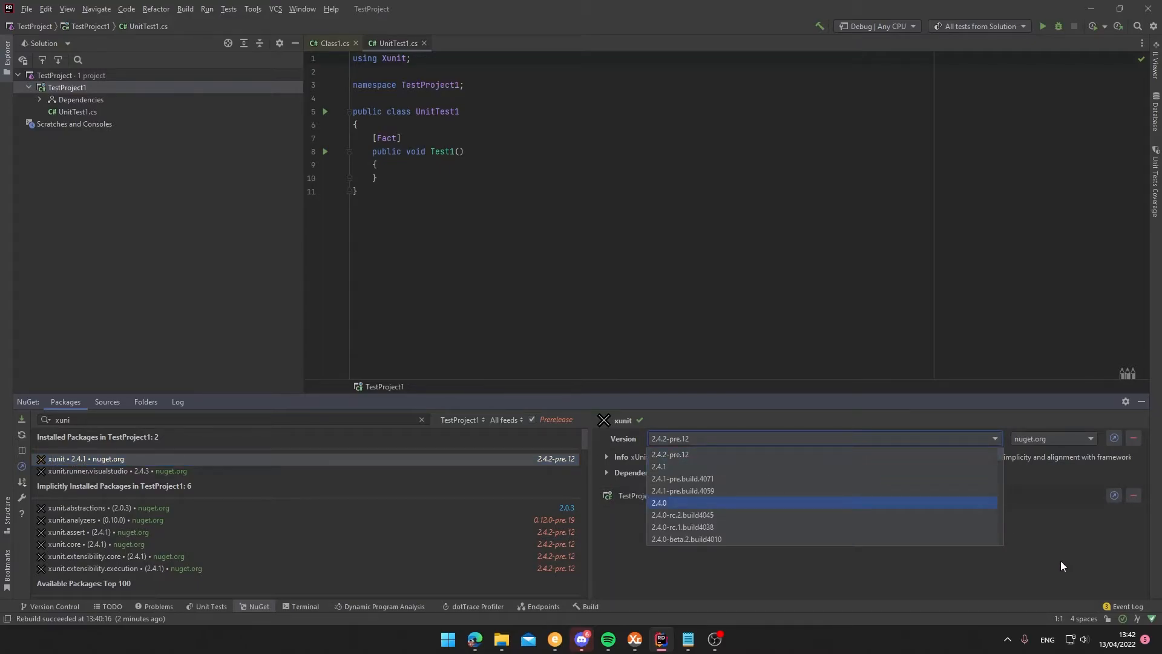
{"action": "left_click", "coordinate": [657, 421]}
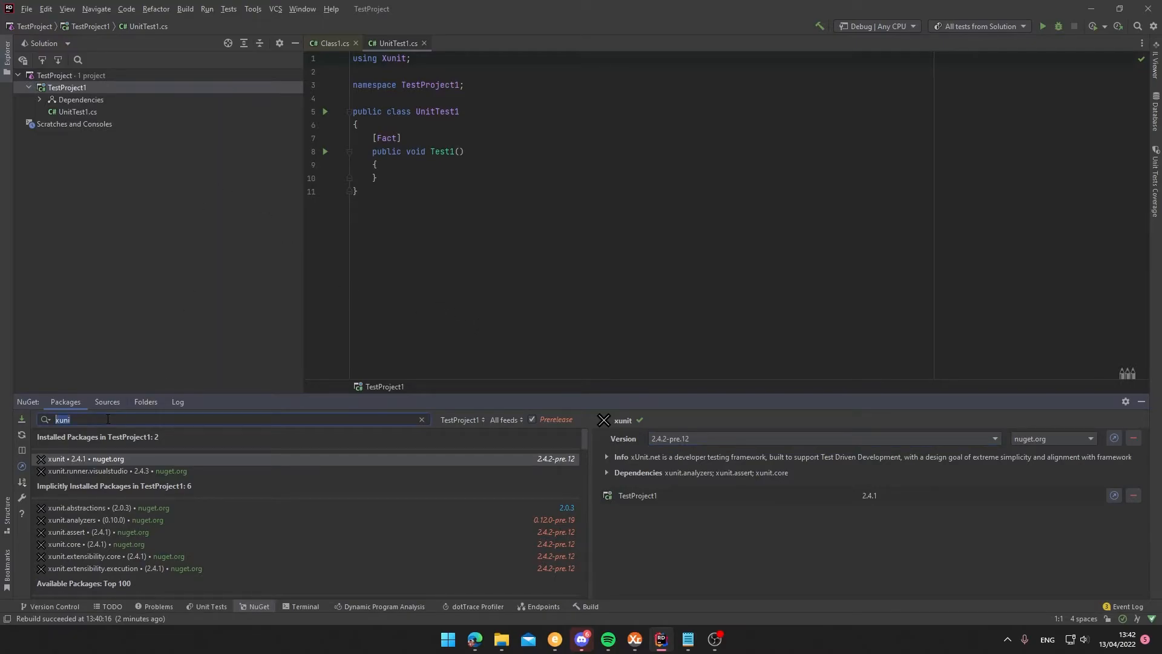
- Search NuGet for 'fluent' and install FluentAssertions 6.6.0 into TestProject1, confirming the install
{"action": "type", "text": "fluent"}
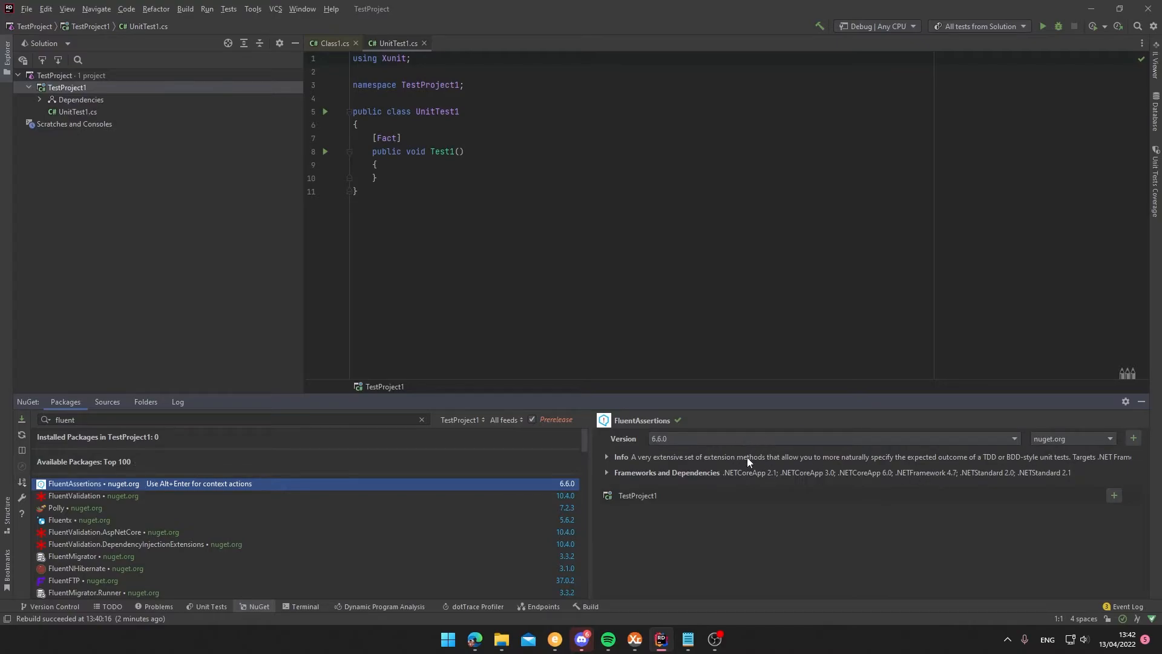
{"action": "left_click", "coordinate": [1132, 438]}
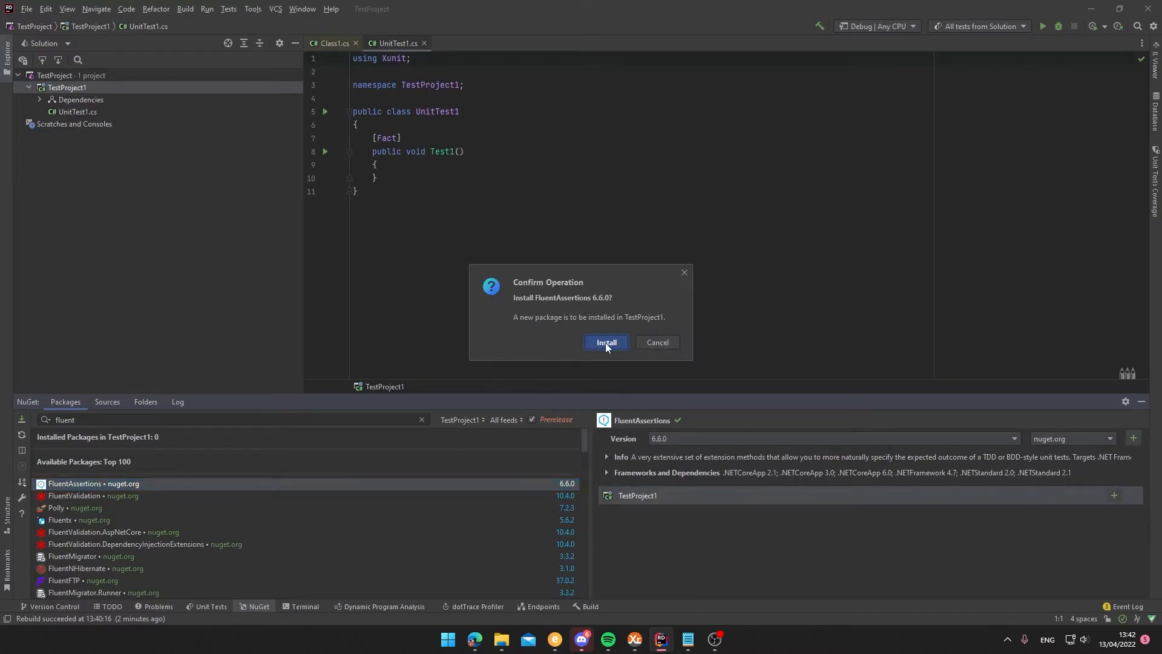
{"action": "left_click", "coordinate": [605, 341]}
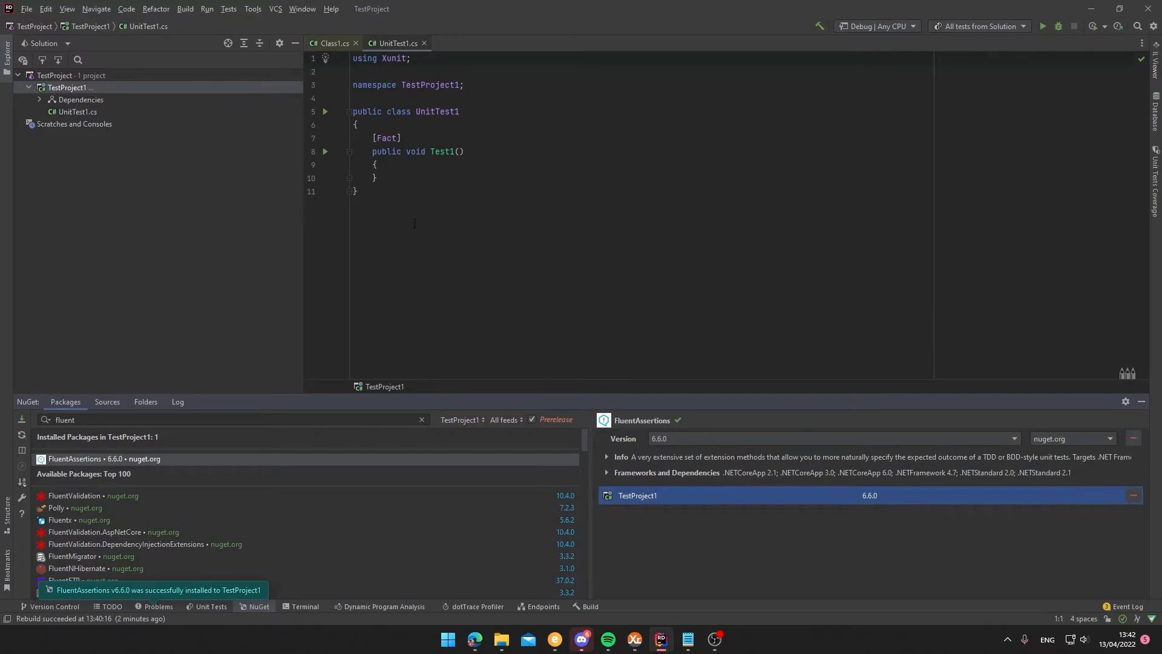
- Add a new line in Test1 assigning var x = "value"
{"action": "left_click", "coordinate": [375, 165]}
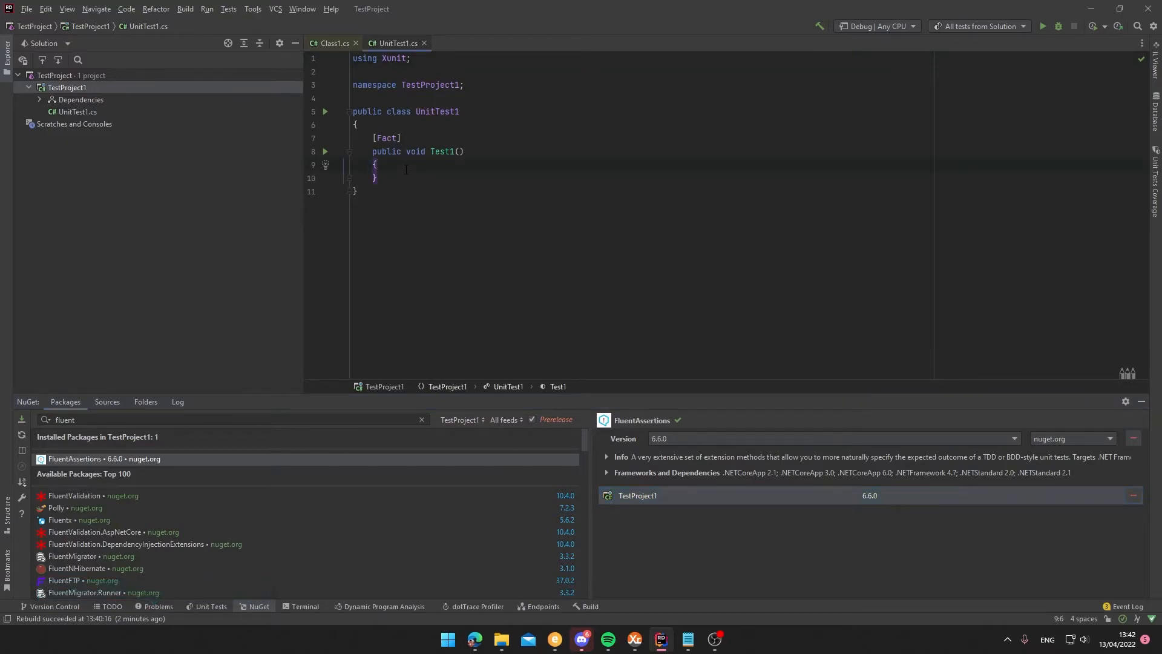
{"action": "key", "text": "enter"}
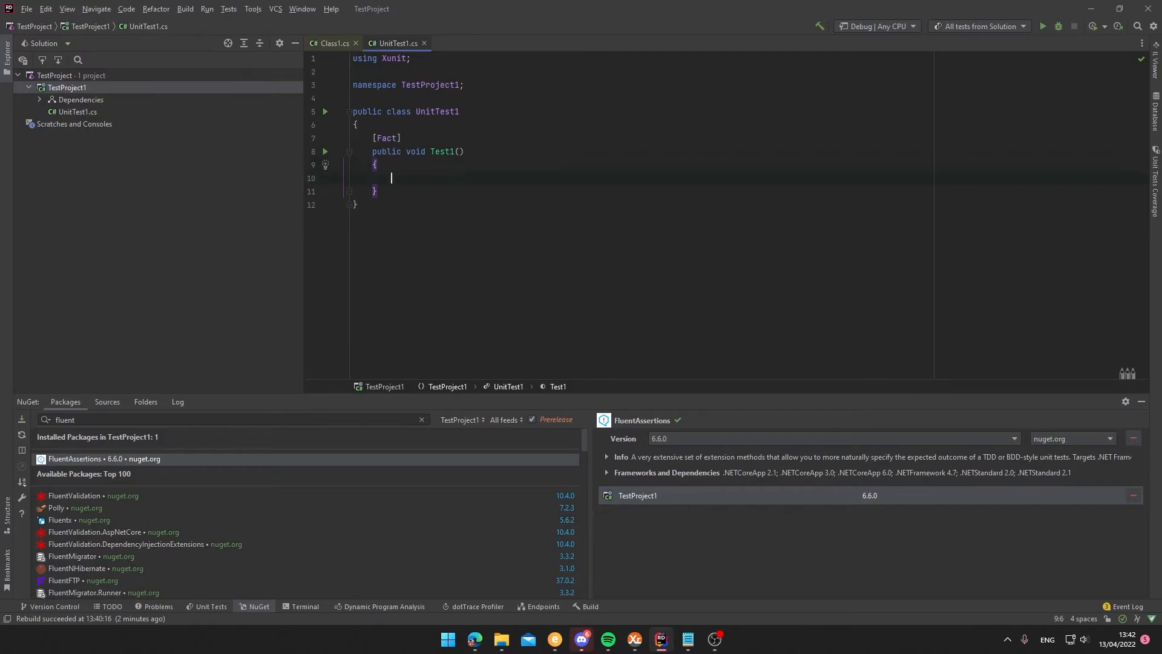
{"action": "type", "text": "var x ="}
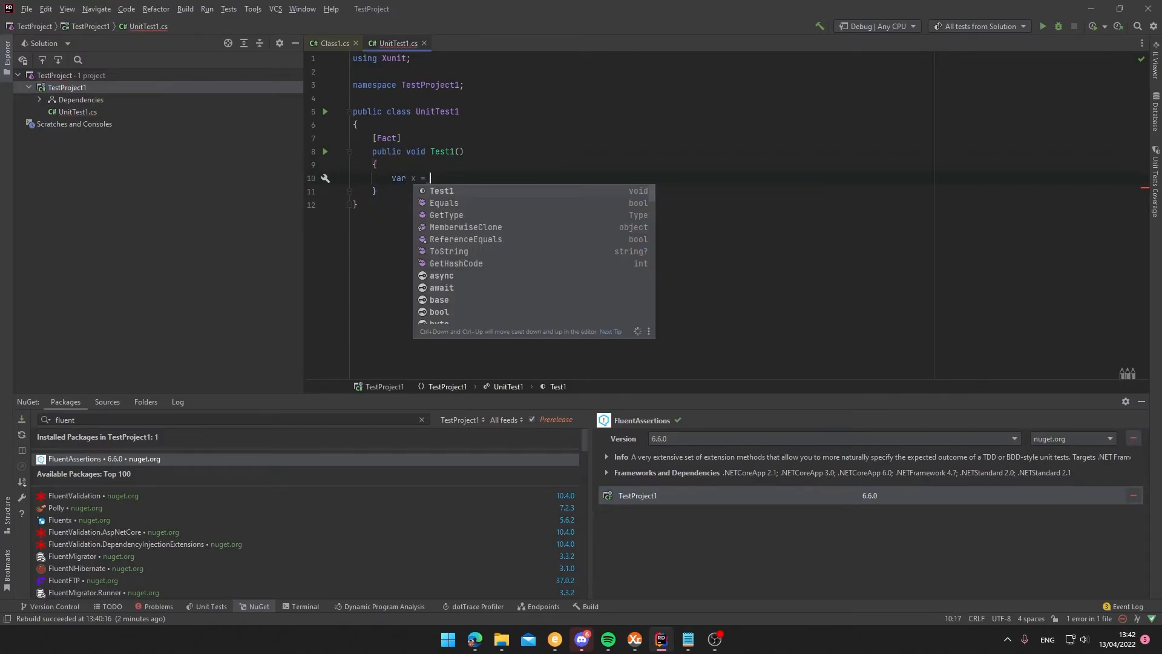
{"action": "type", "text": "\"value\";"}
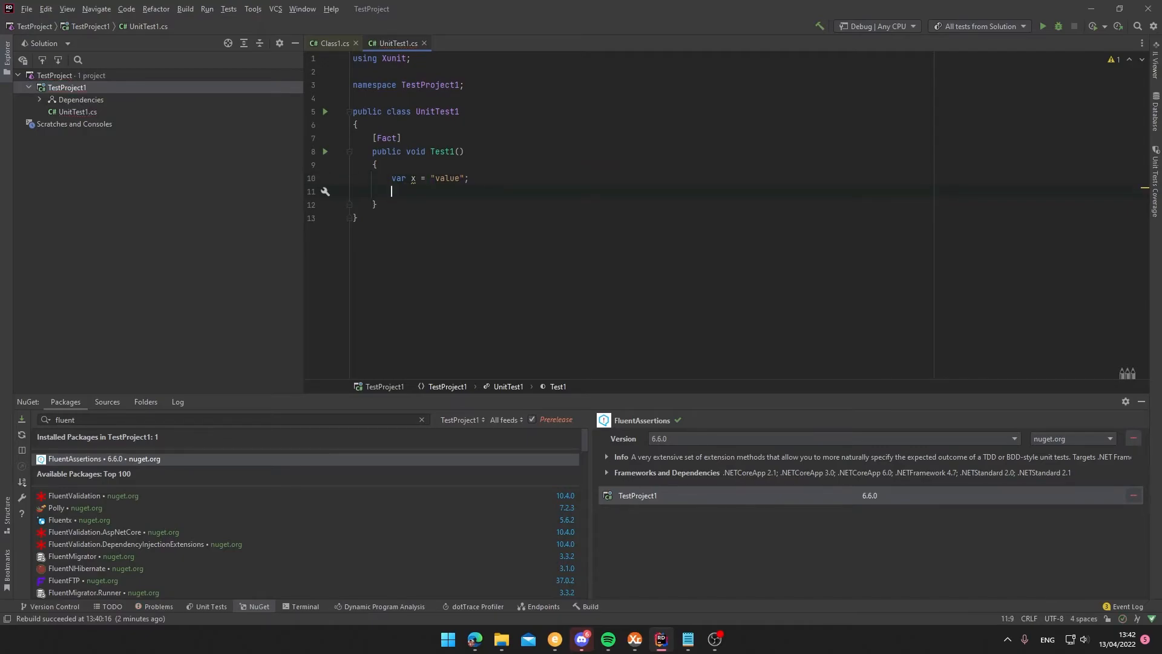
- Write the assertion x.Should().Be("value"); and bring up actions on that line
{"action": "type", "text": "x."}
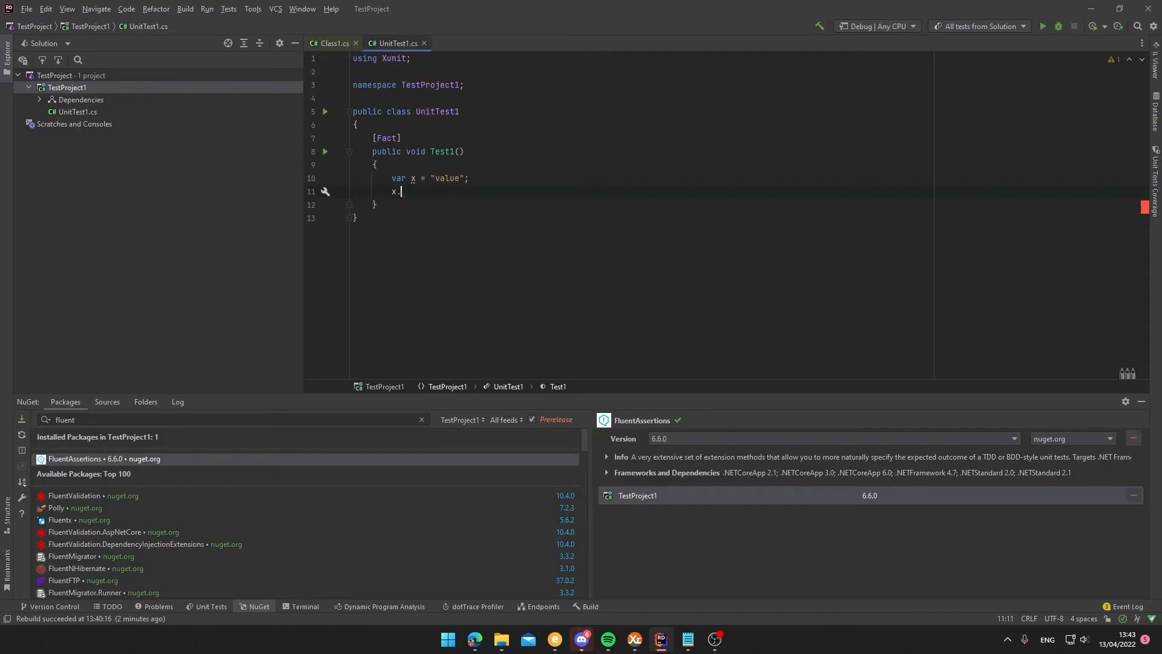
{"action": "type", "text": "Should()."}
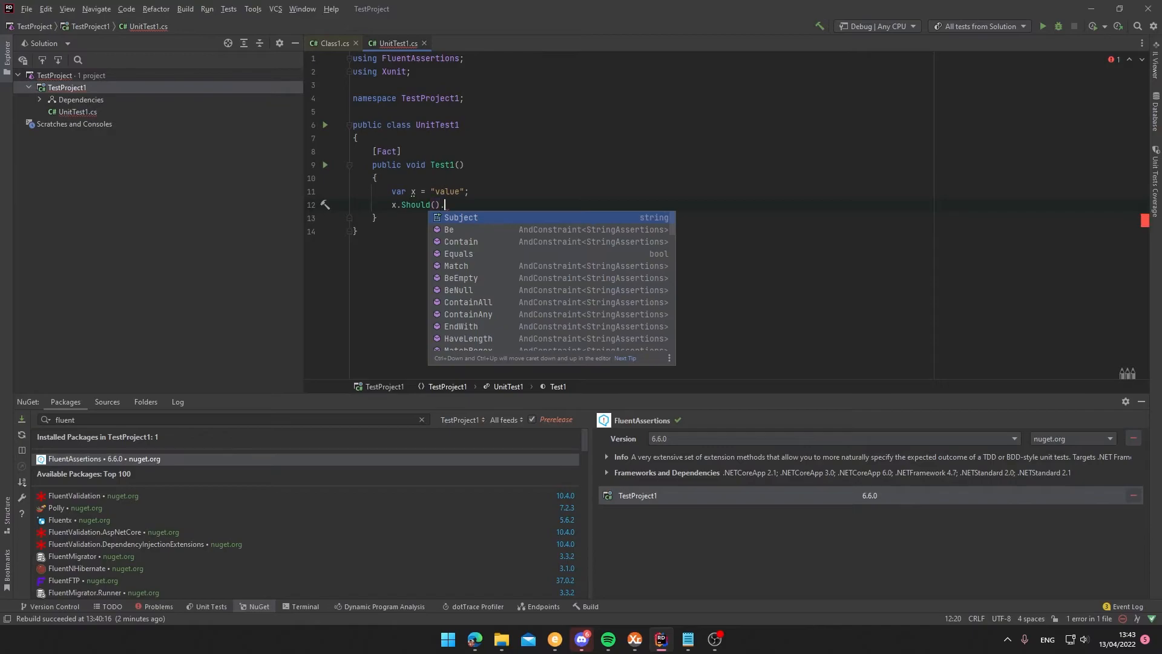
{"action": "type", "text": "Be(\"value\")"}
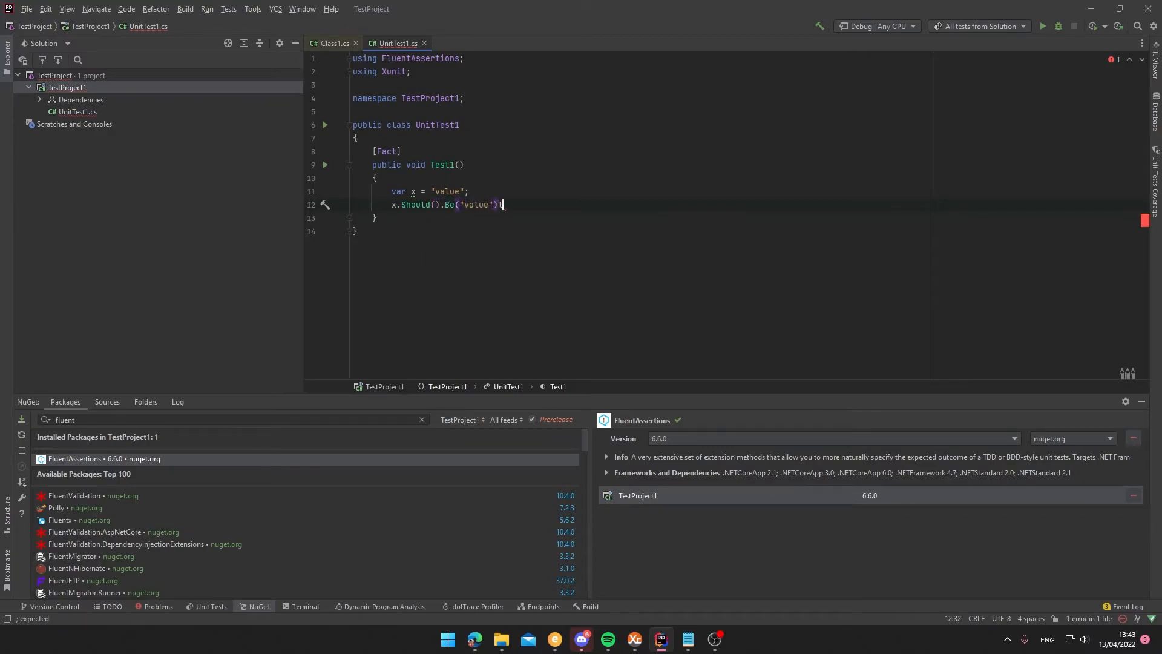
{"action": "type", "text": ";"}
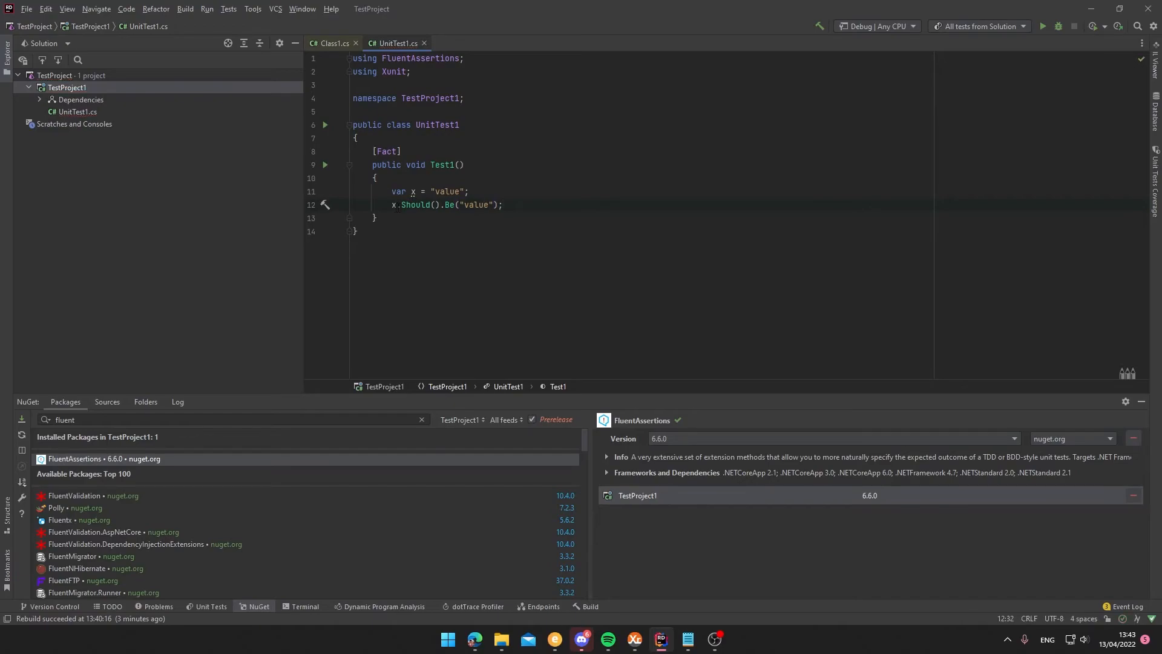
{"action": "double_click", "coordinate": [476, 205]}
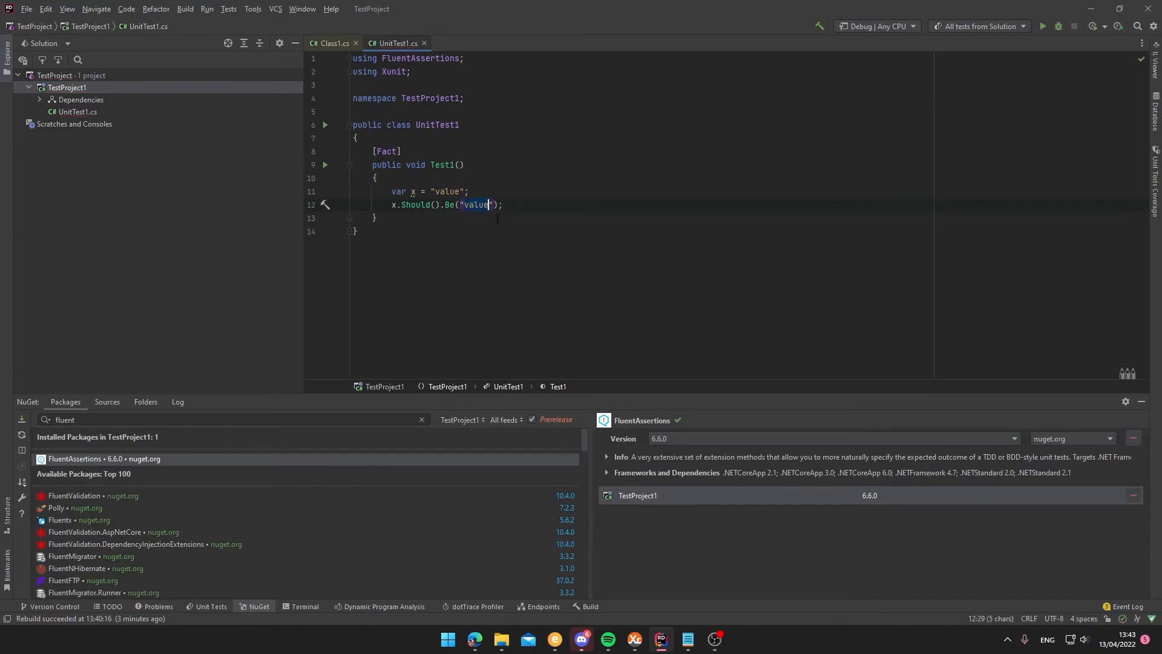
{"action": "right_click", "coordinate": [498, 204]}
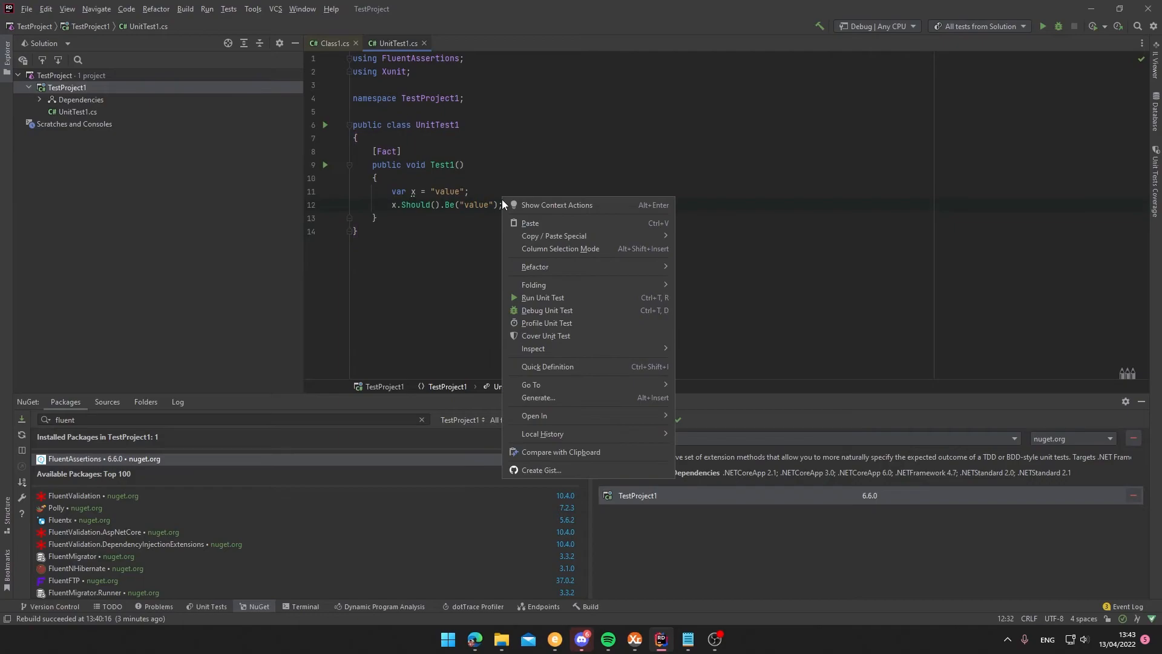